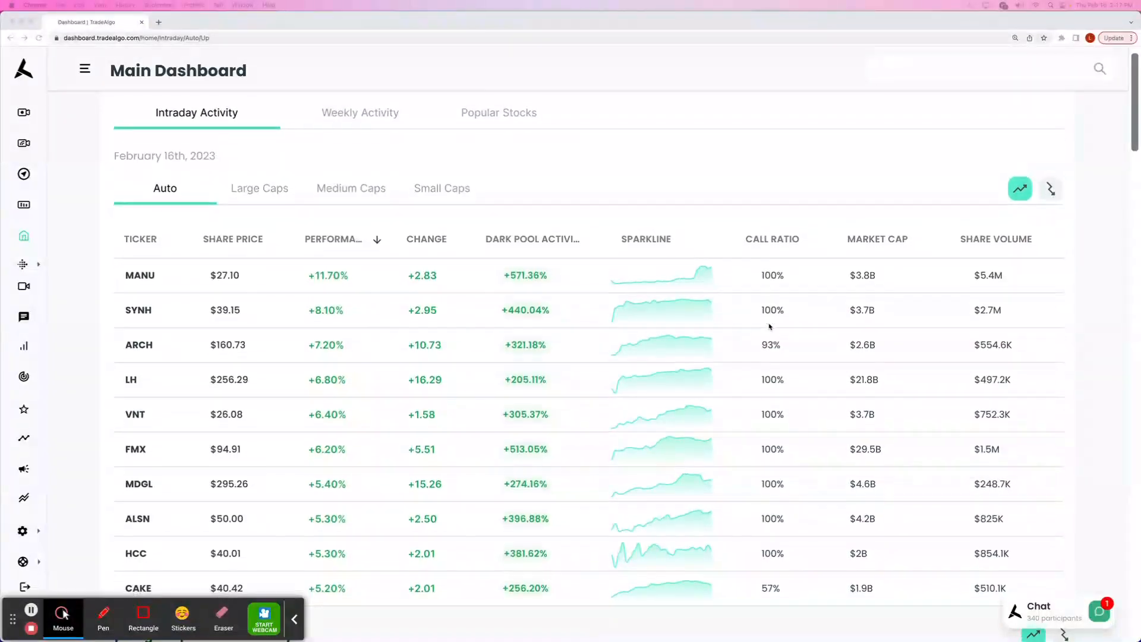
Show the large-cap intraday dark-pool activity, then the small-cap gainers.
scroll(down, 3)
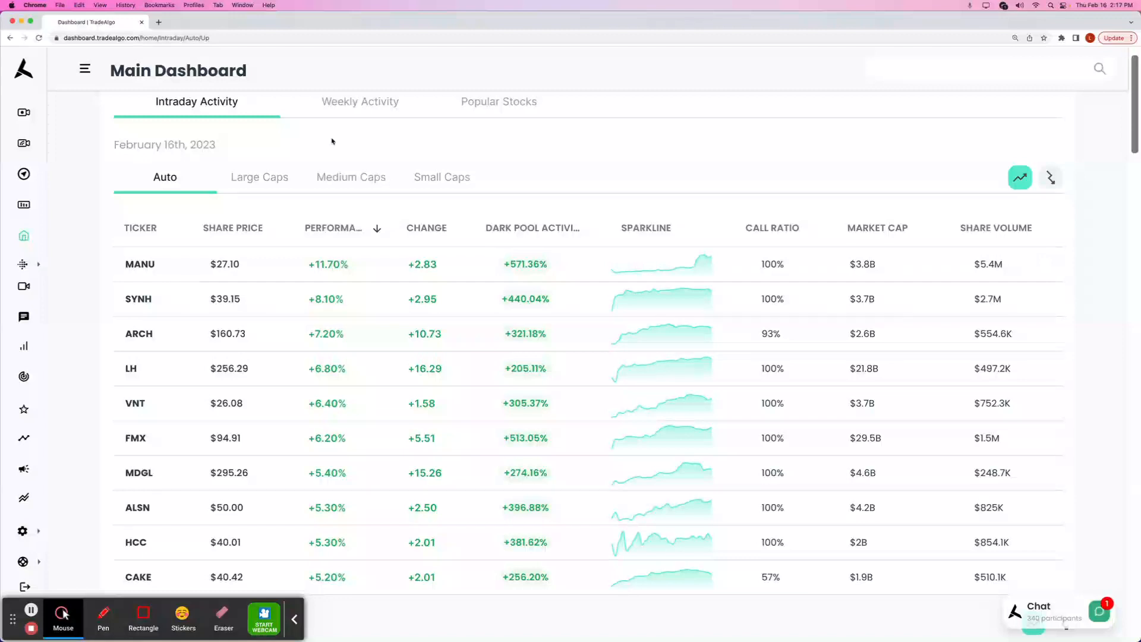
click(260, 176)
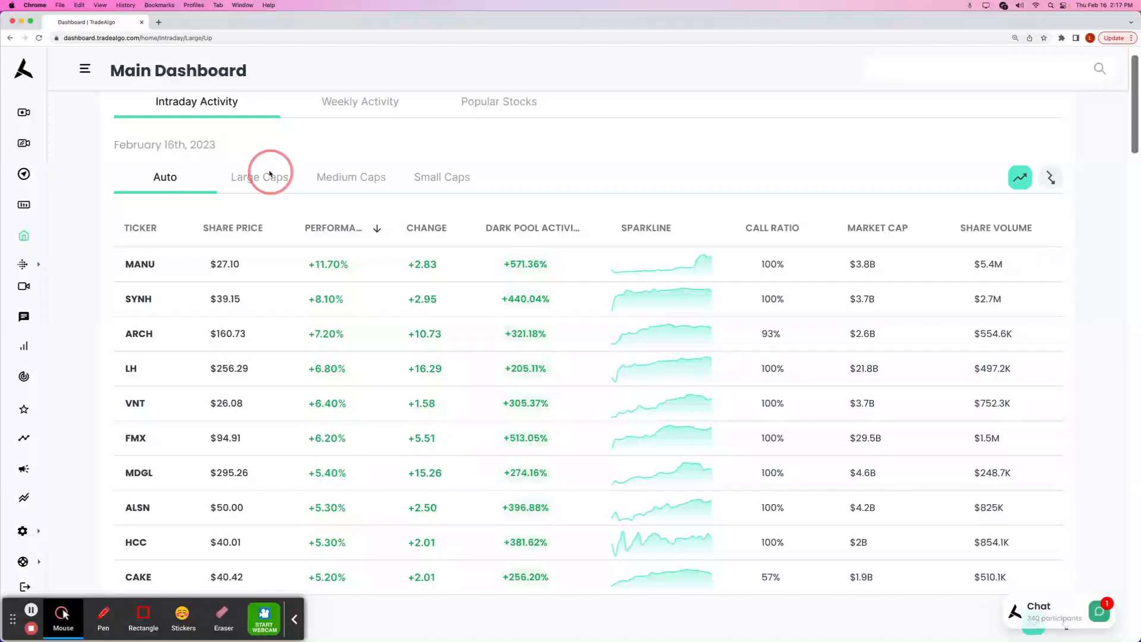
click(260, 177)
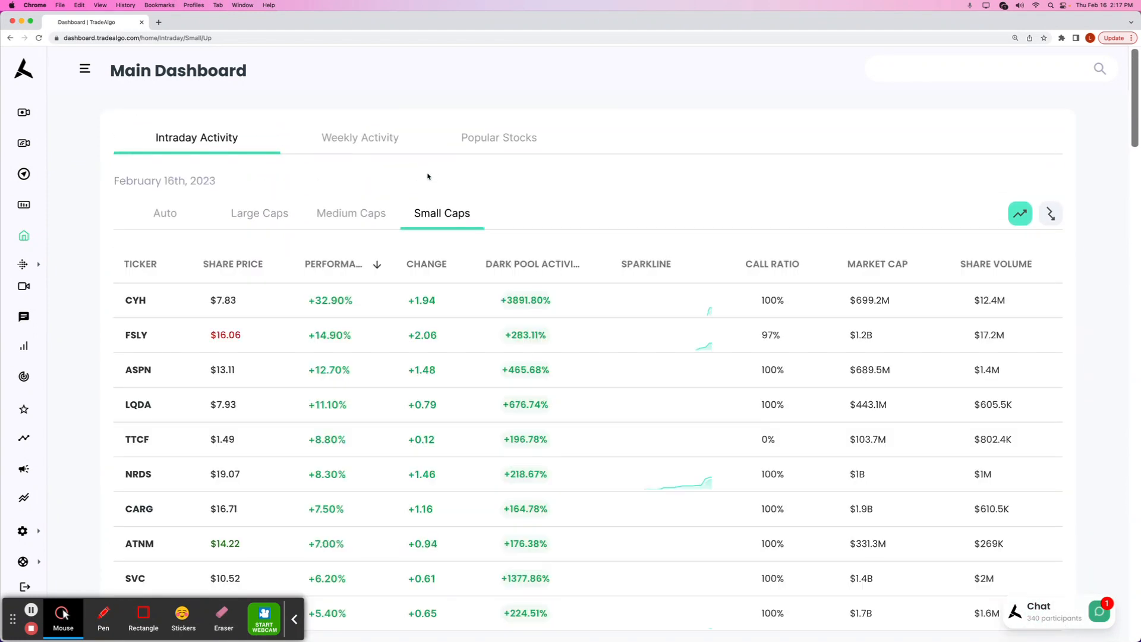
scroll(down, 3)
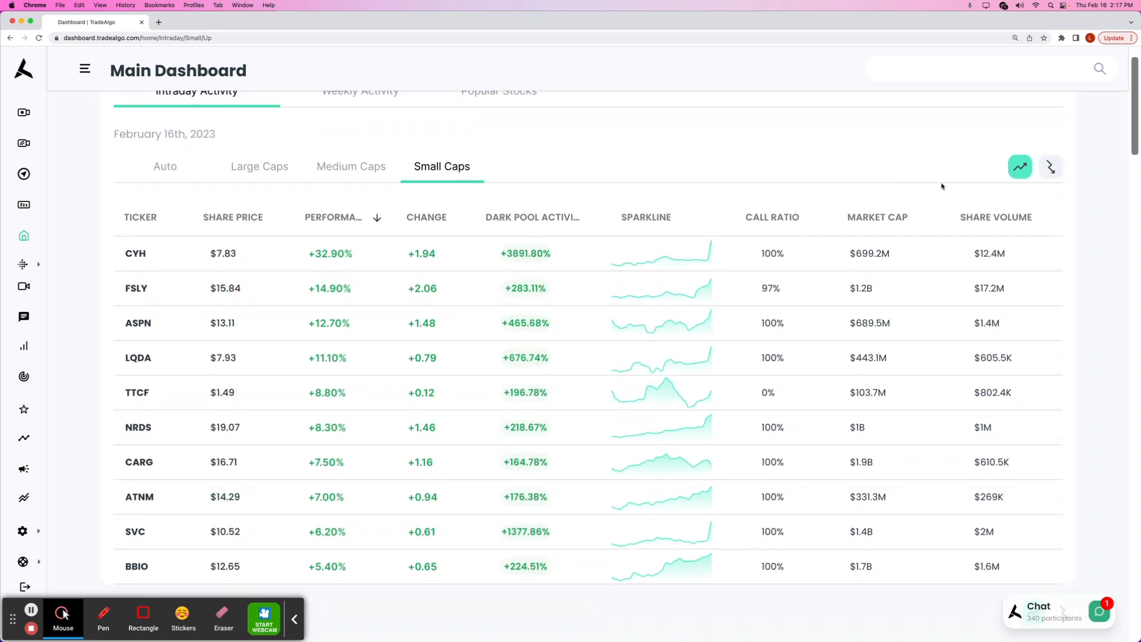
Switch to the small-cap decliners, then view the large-cap stocks.
click(1050, 166)
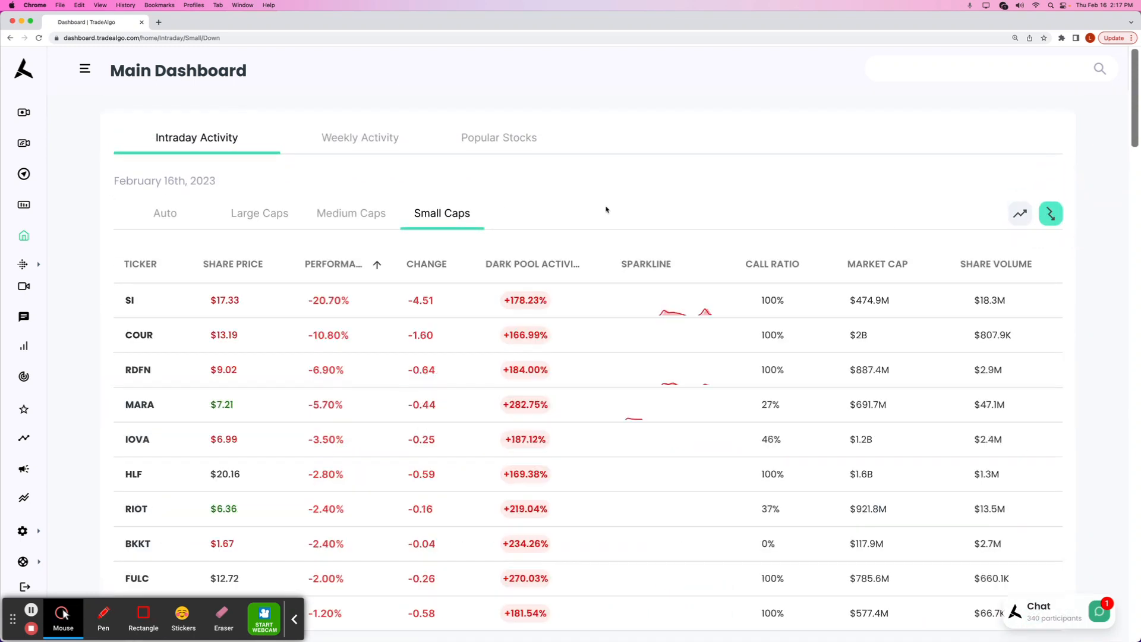
scroll(down, 3)
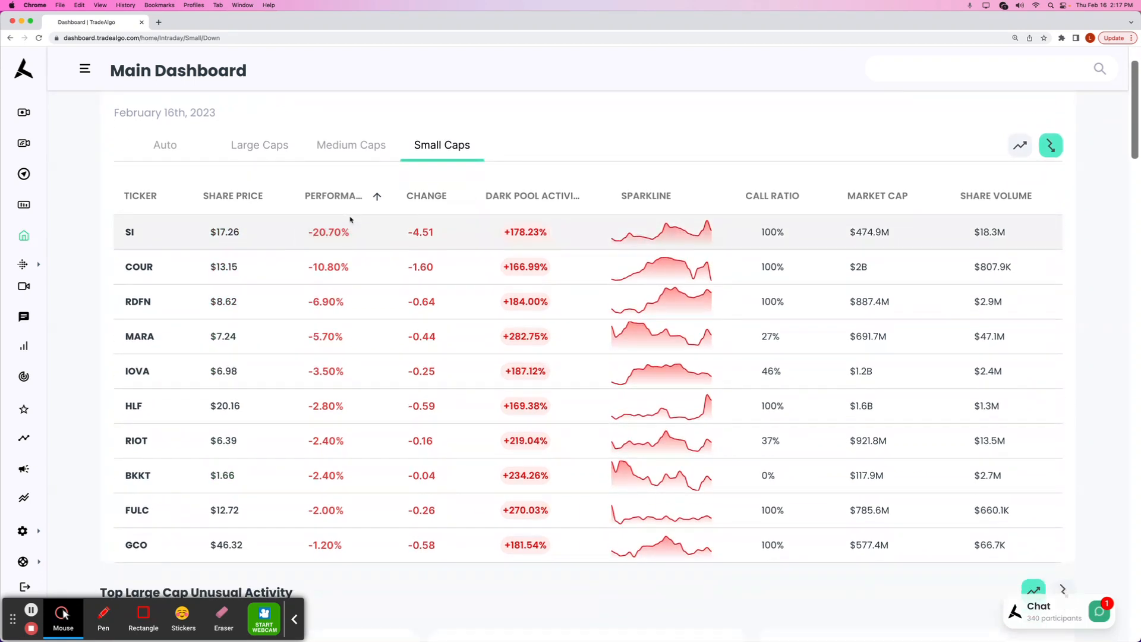
mouse_move(343, 167)
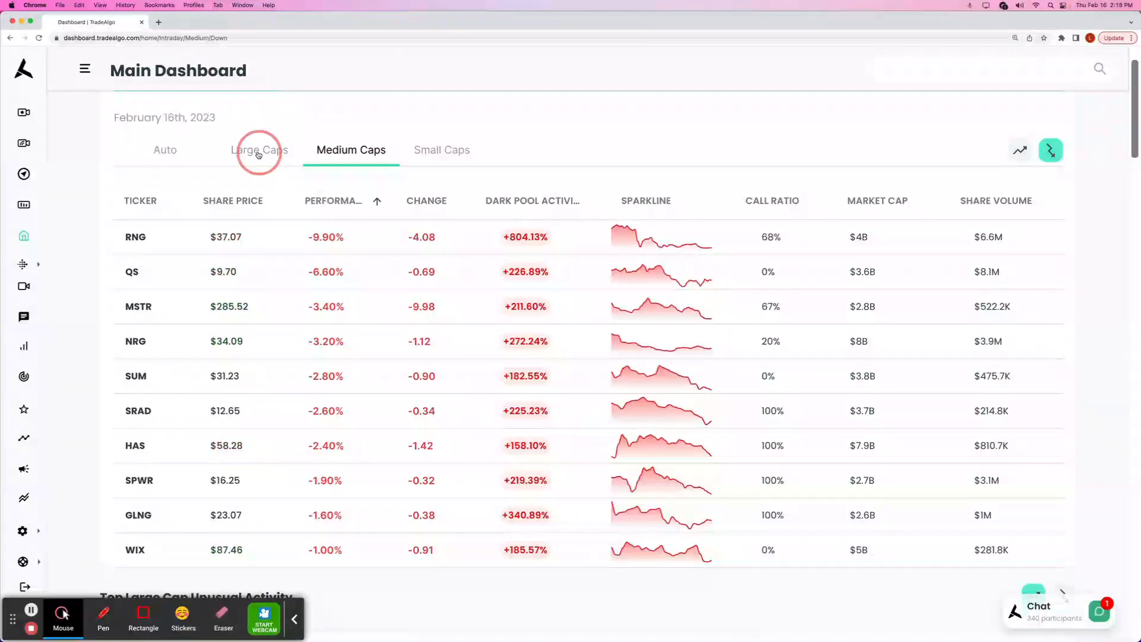
click(259, 149)
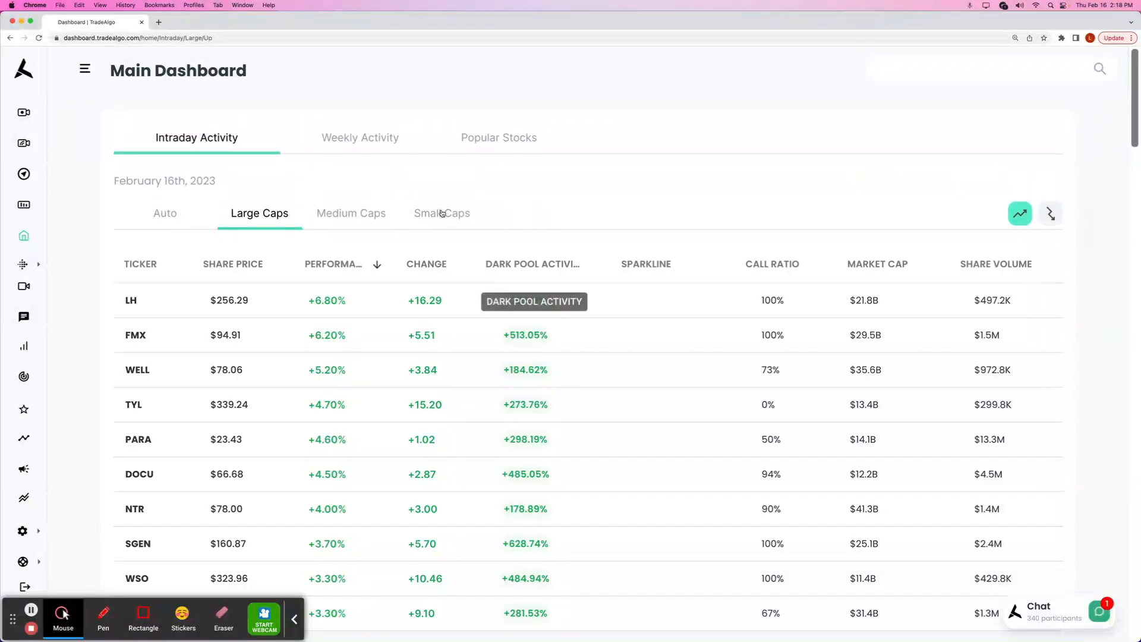
Show the small-cap gainers and highlight FSLY's row with +283.11% dark-pool activity.
click(441, 212)
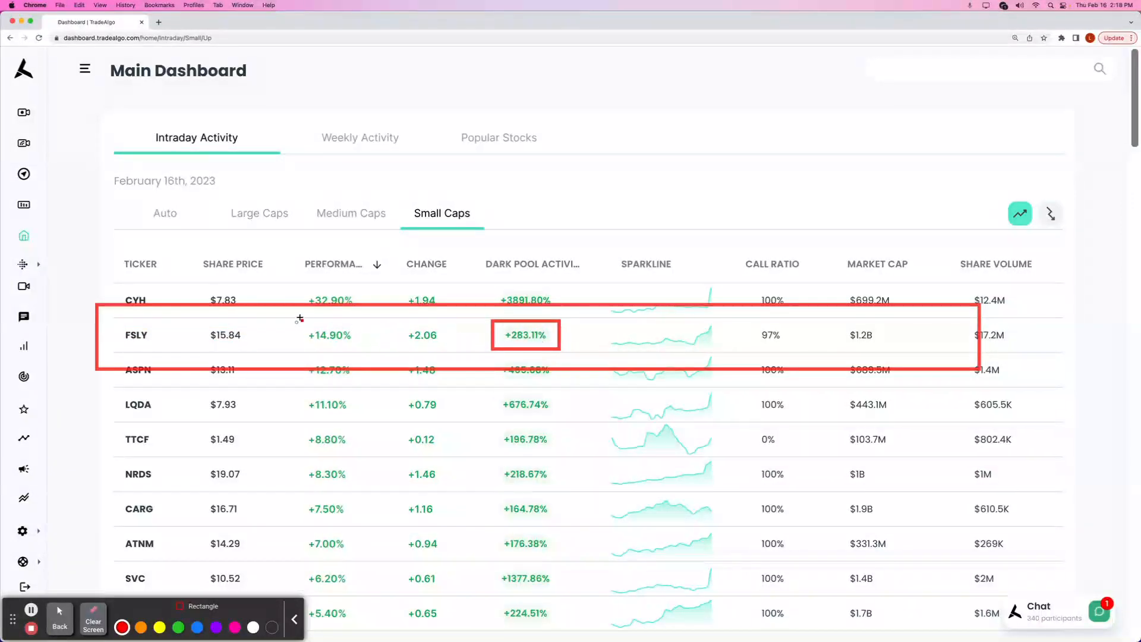
drag(298, 318, 358, 350)
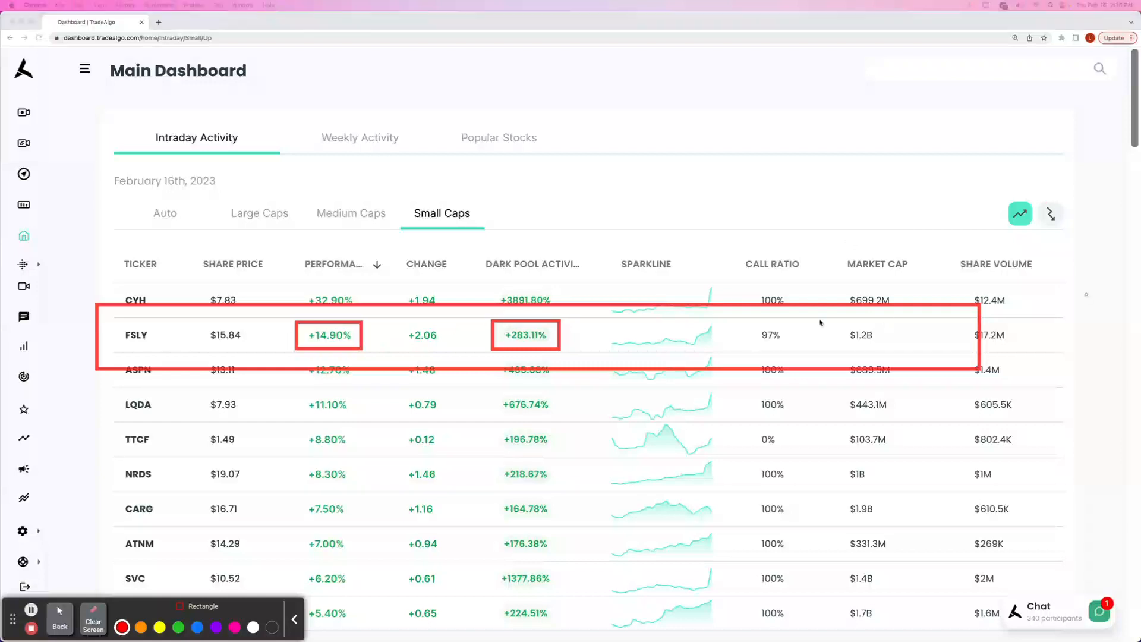
click(88, 630)
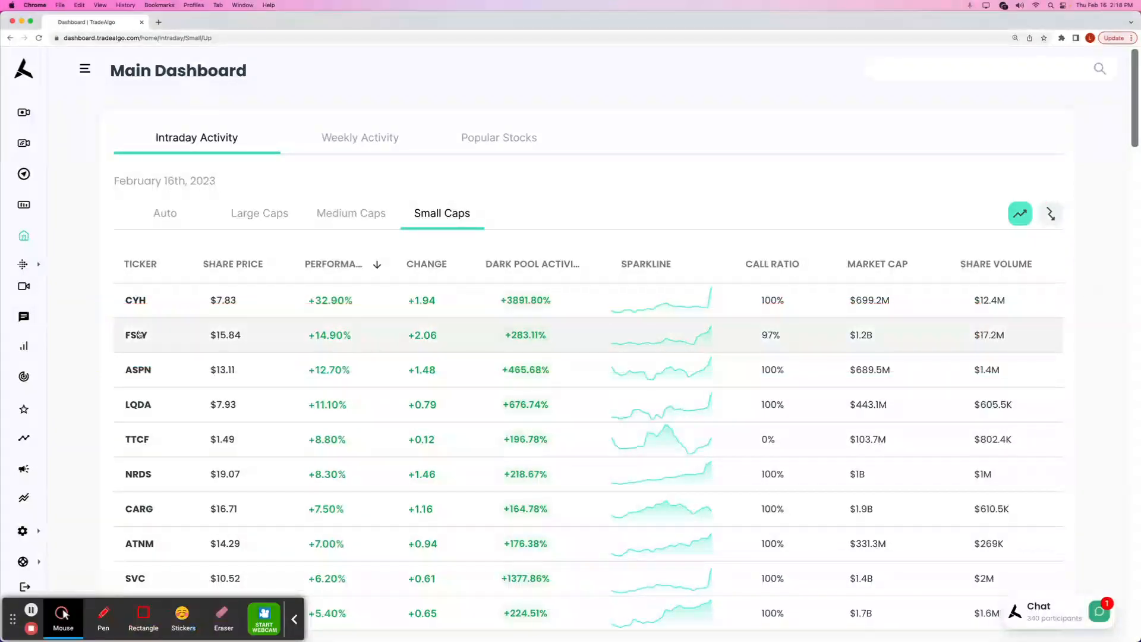
Review FSLY's 276.42M unusual volume versus the 97.63M average, then go home.
click(136, 336)
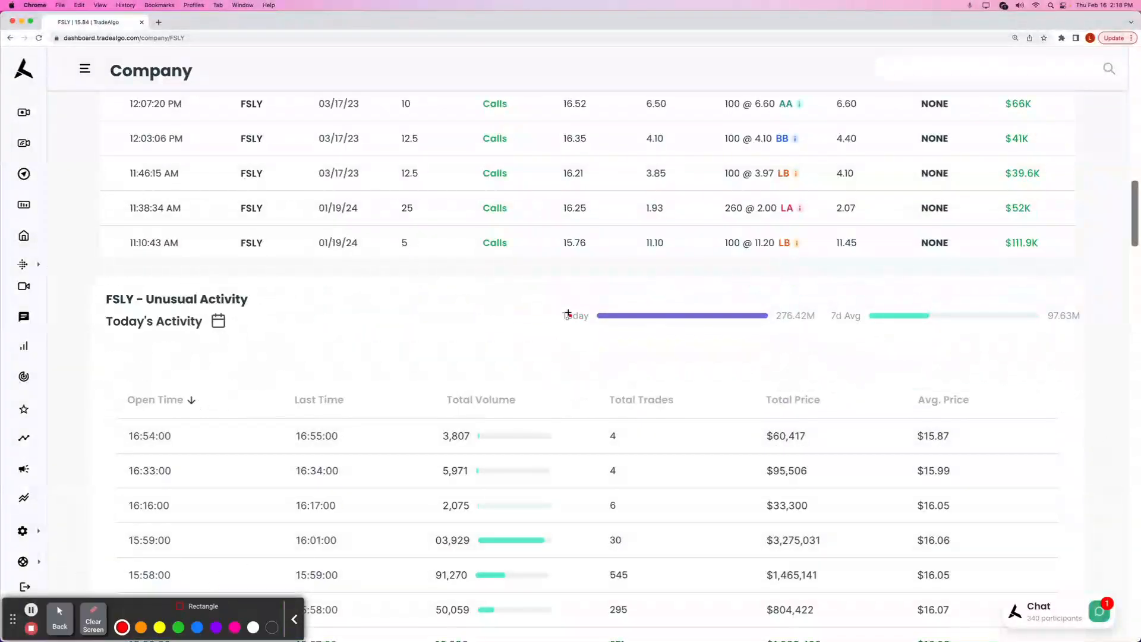
drag(542, 297, 1108, 336)
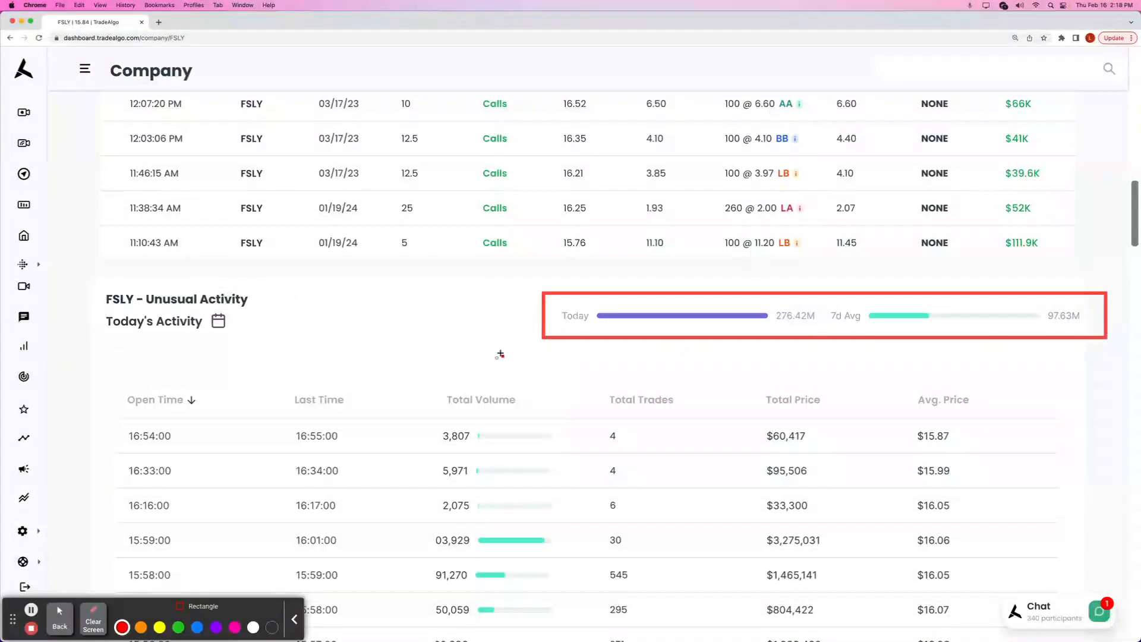
mouse_move(94, 625)
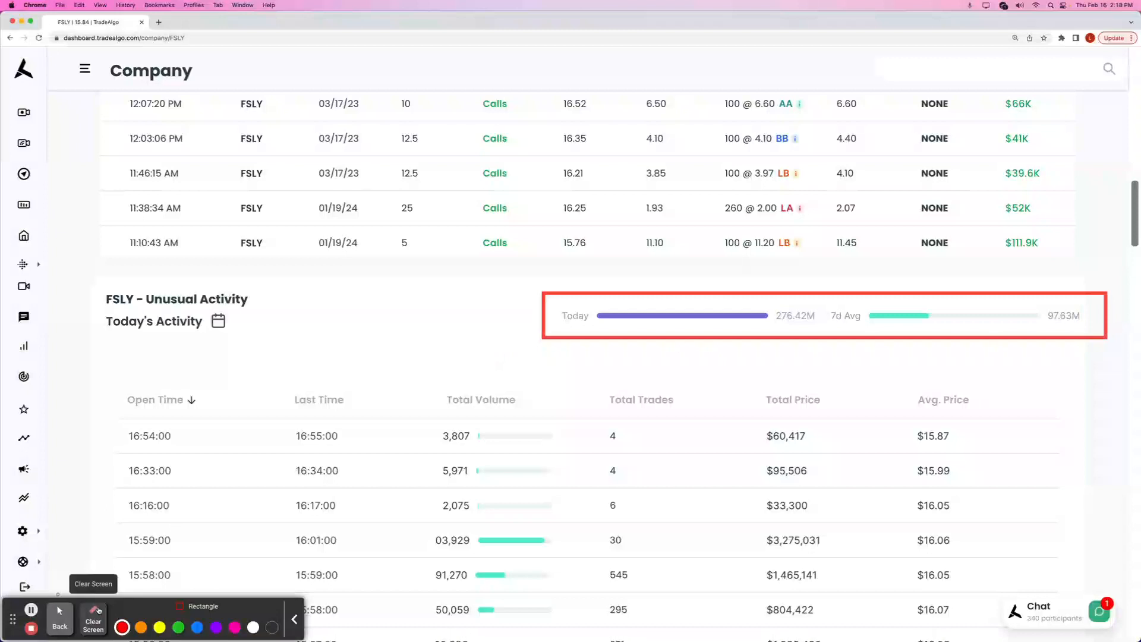
click(93, 618)
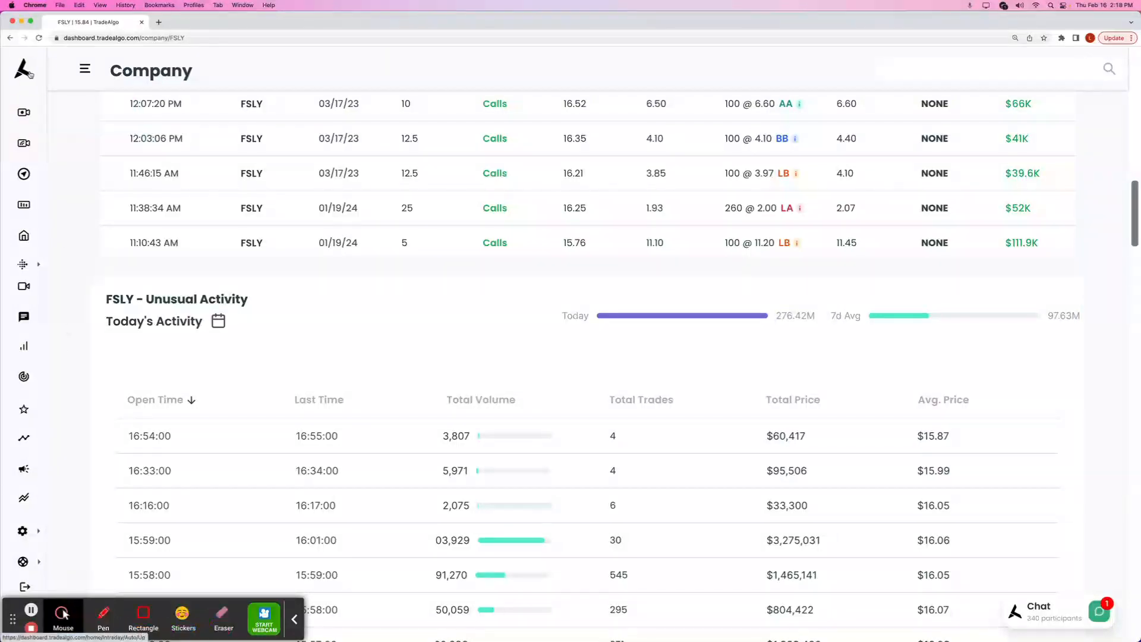
click(23, 235)
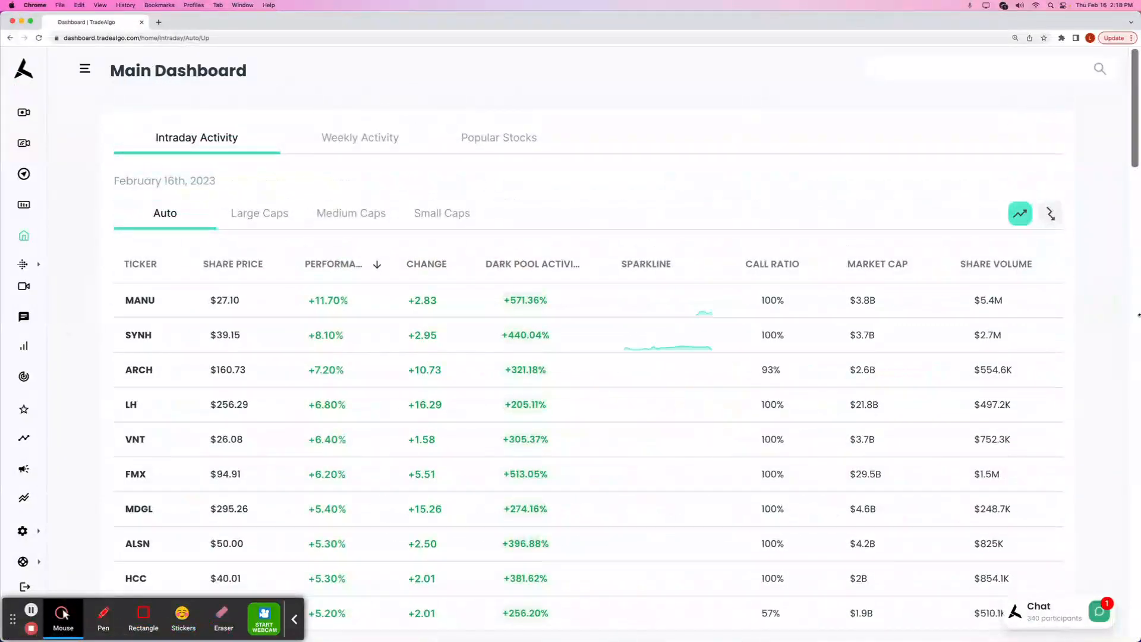
Show the small-cap gainers with the FSLY 15 call 2/17 alert screenshot.
click(442, 212)
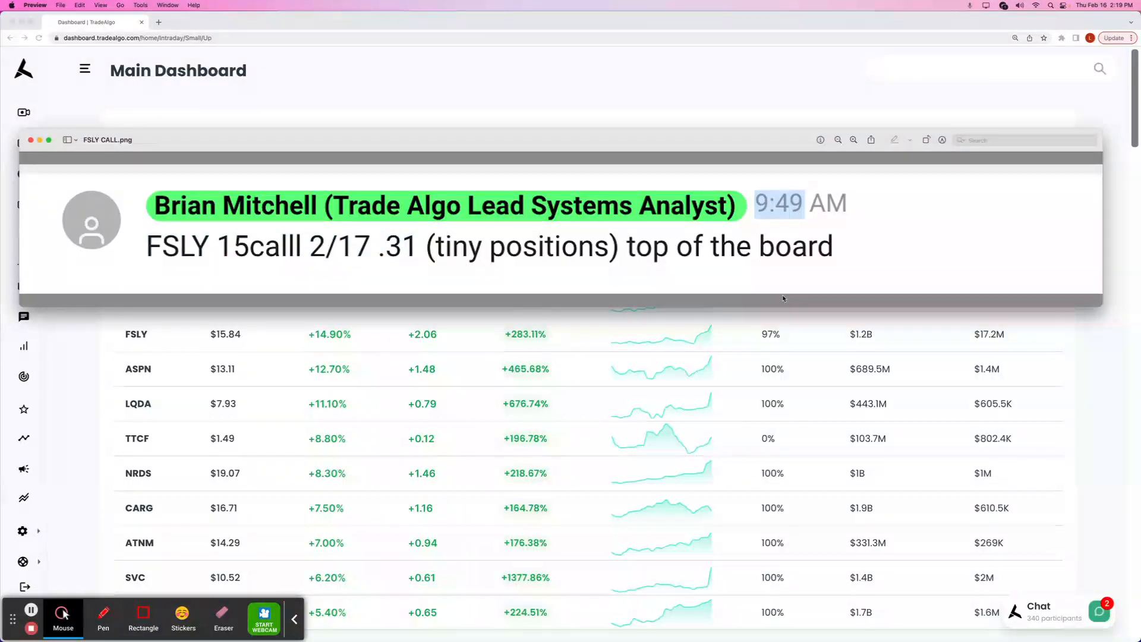
Replace the FSLY alert with exit chats: quarter off at .62, rest closed at .78 (207%).
click(31, 140)
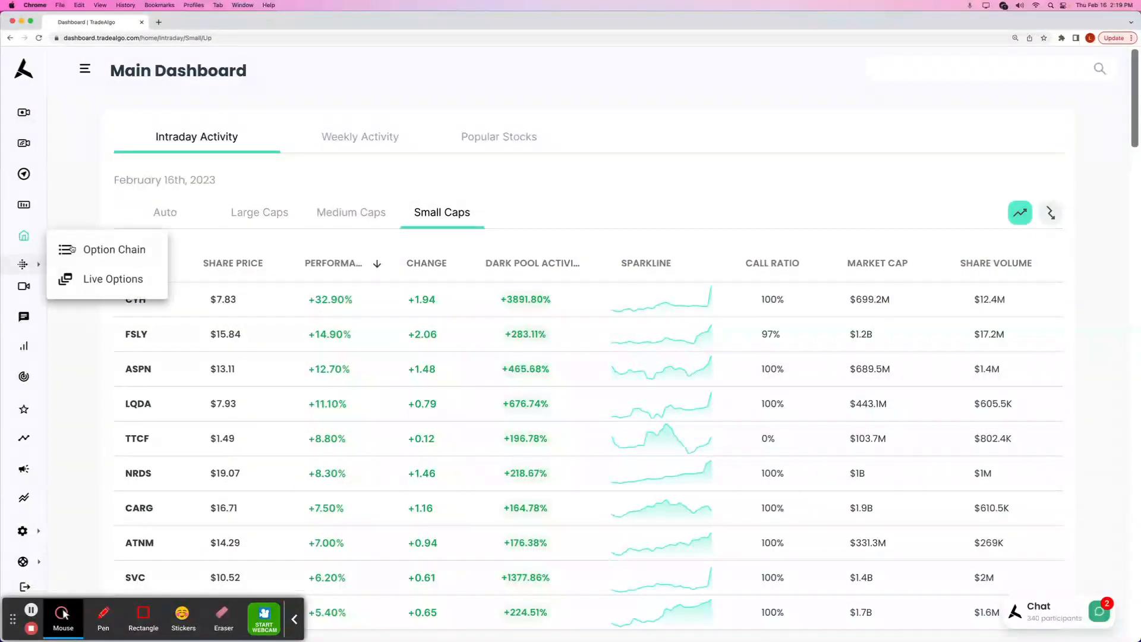
click(112, 250)
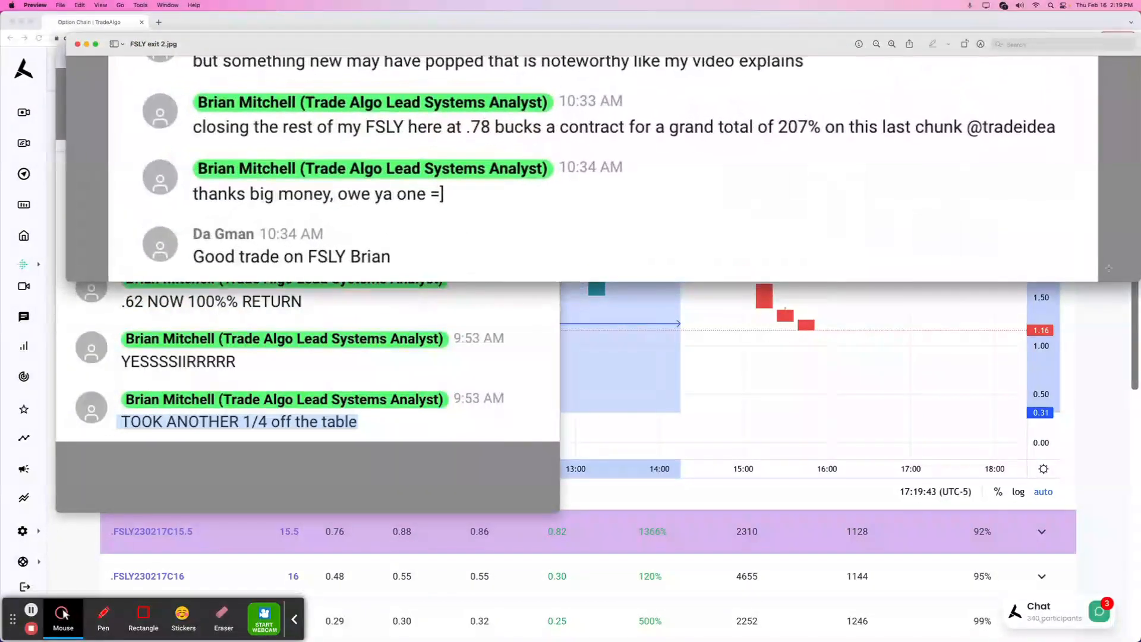
Close the FSLY exit screenshots to reveal the Auto intraday list.
drag(450, 127, 757, 126)
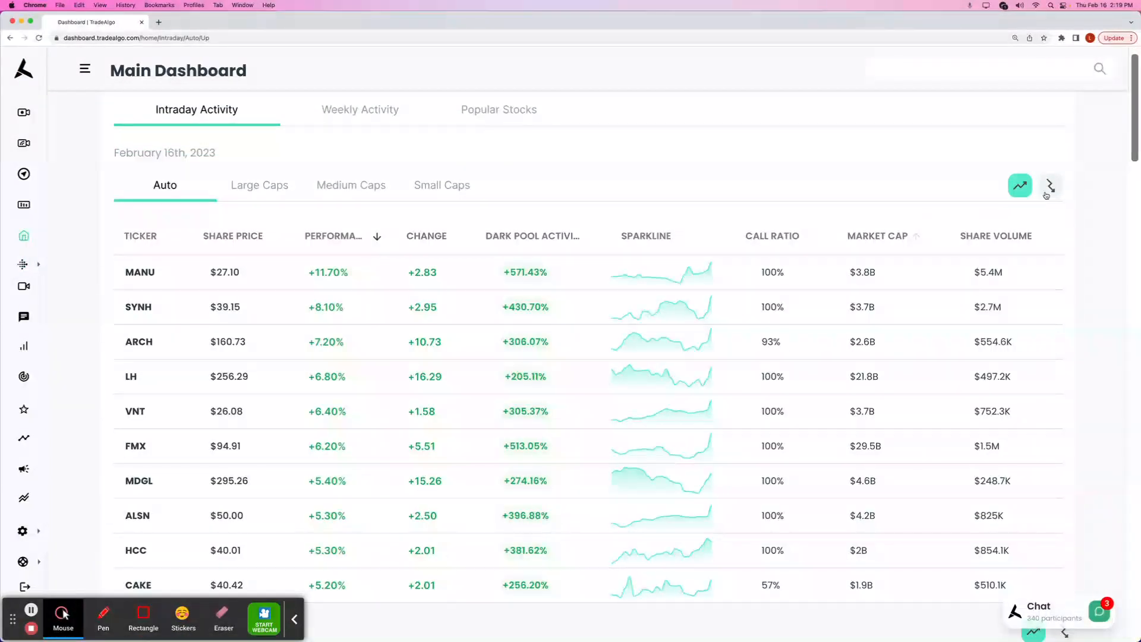
List trending-down large caps and mark ETSY's -6.80% row with +221.04% dark-pool activity.
click(1049, 186)
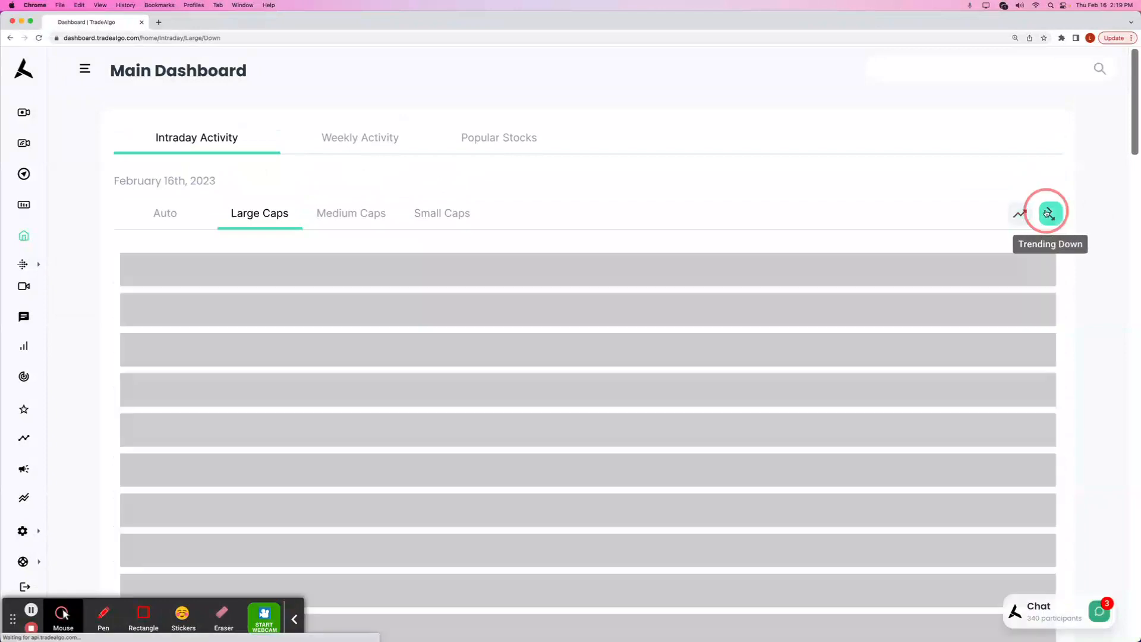
click(1050, 211)
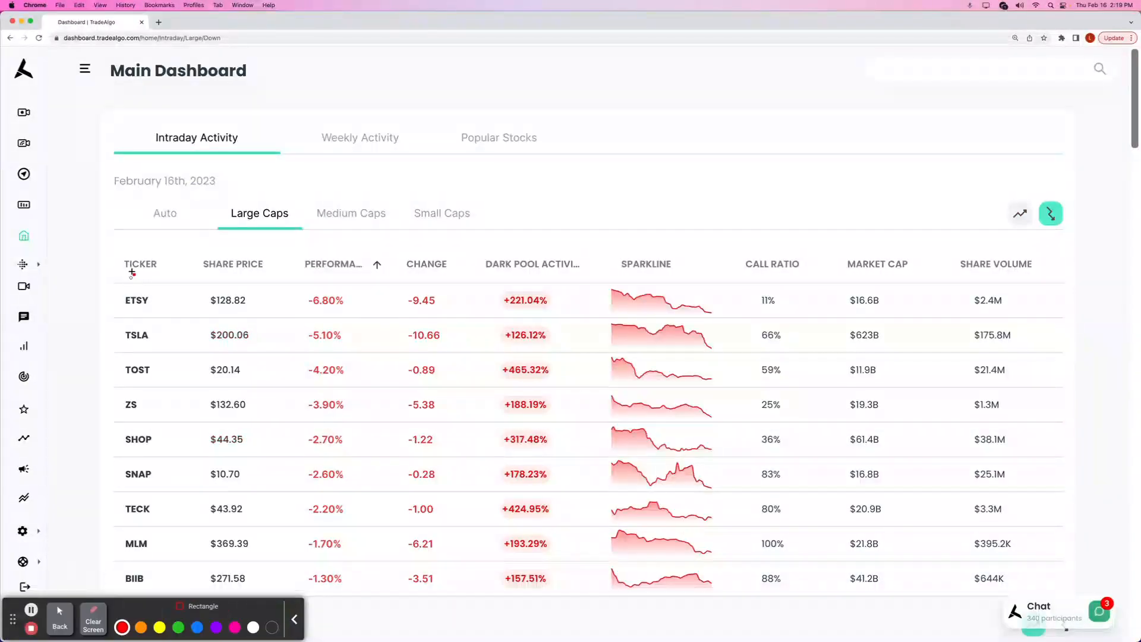
drag(103, 259, 1063, 338)
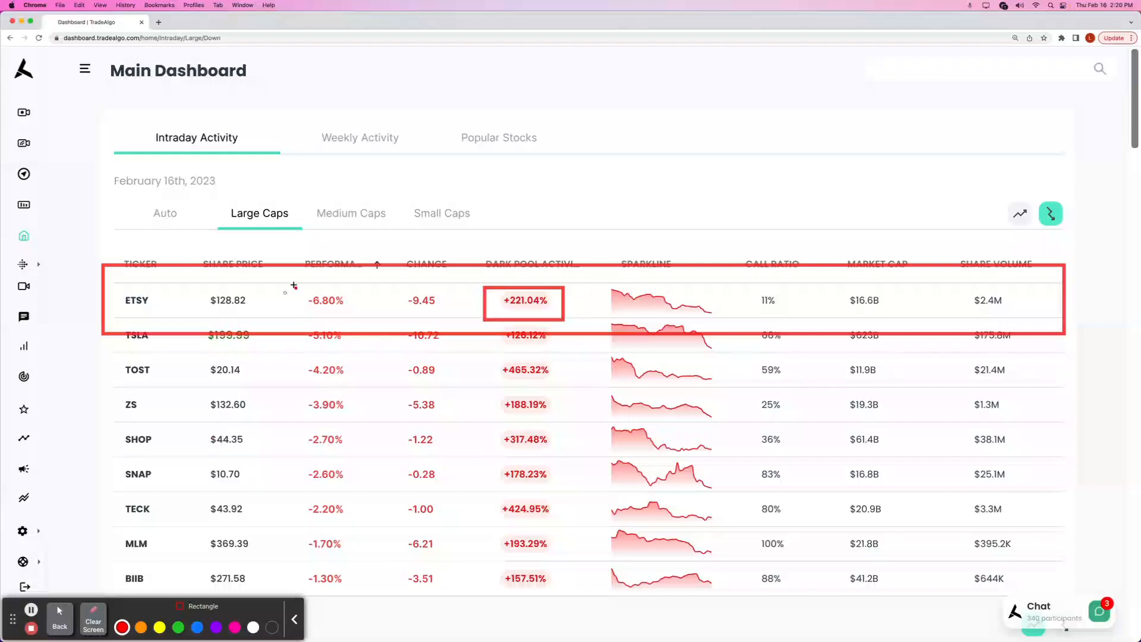
click(92, 621)
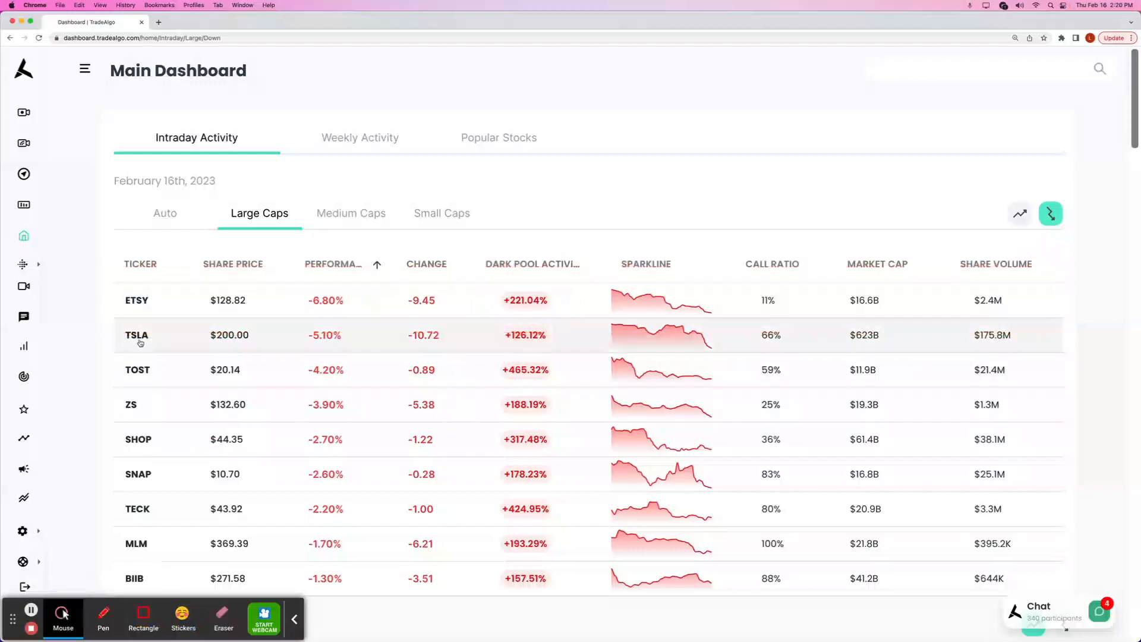
Review ETSY's put-heavy contracts and 315.24M unusual activity versus the 142.62M average.
click(136, 301)
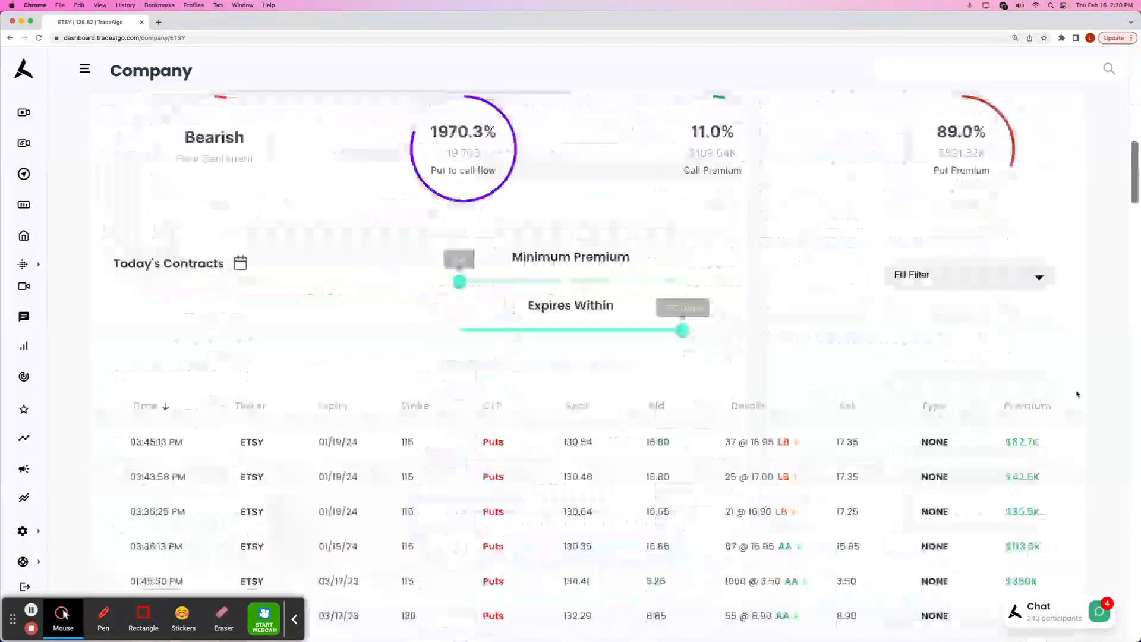
scroll(down, 3)
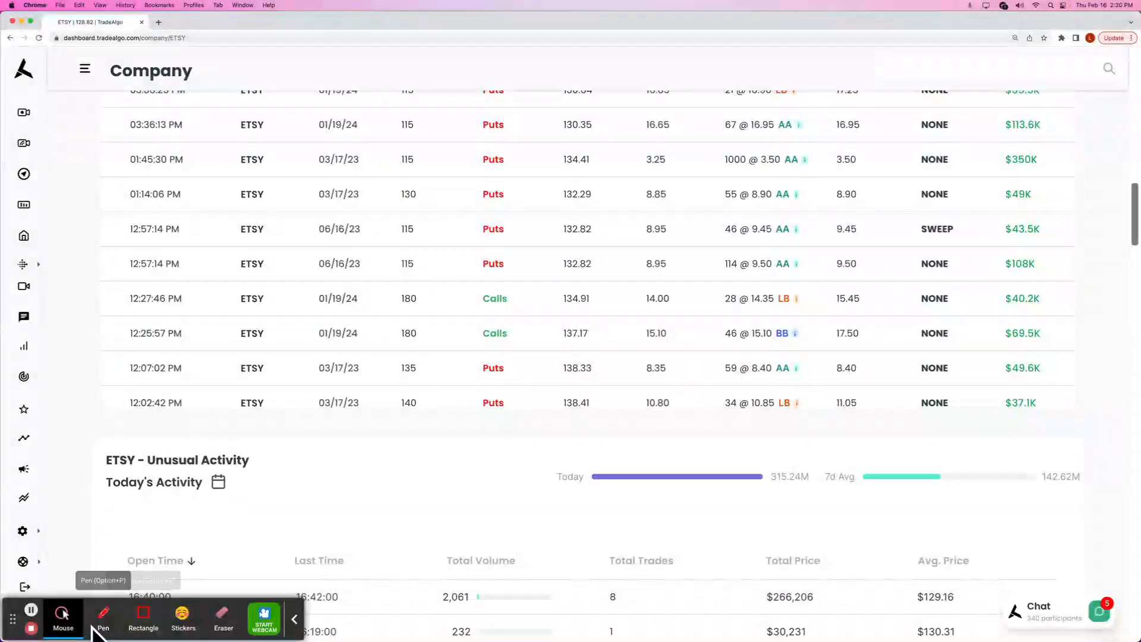
drag(519, 447, 1096, 506)
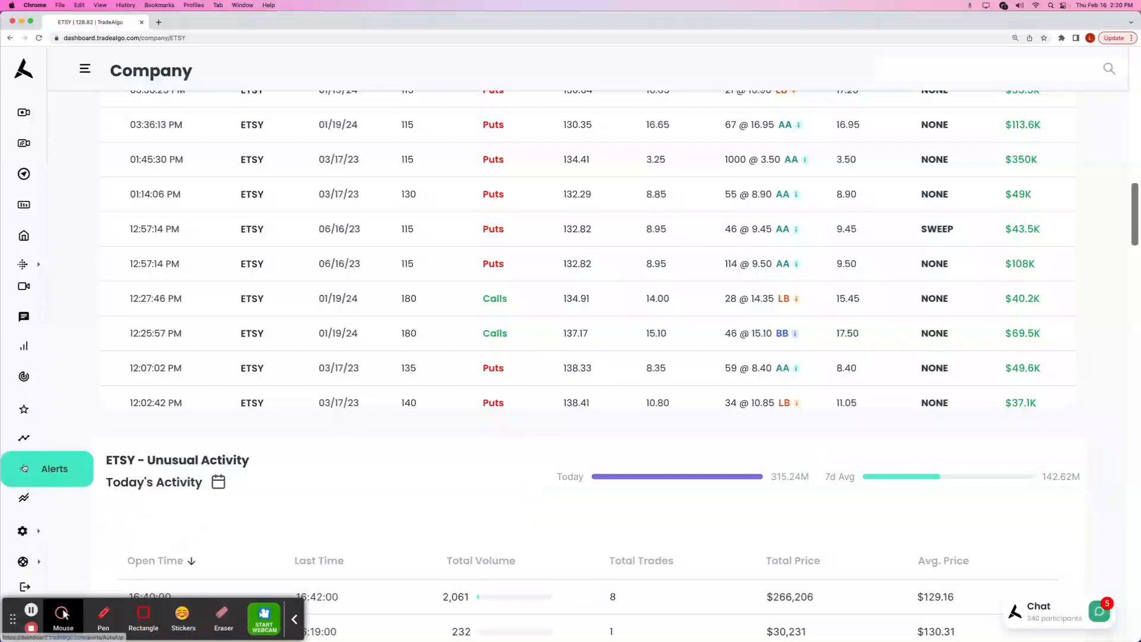
Search the ATS irregular activity alerts for ETSY, showing 2.45x activity.
click(24, 468)
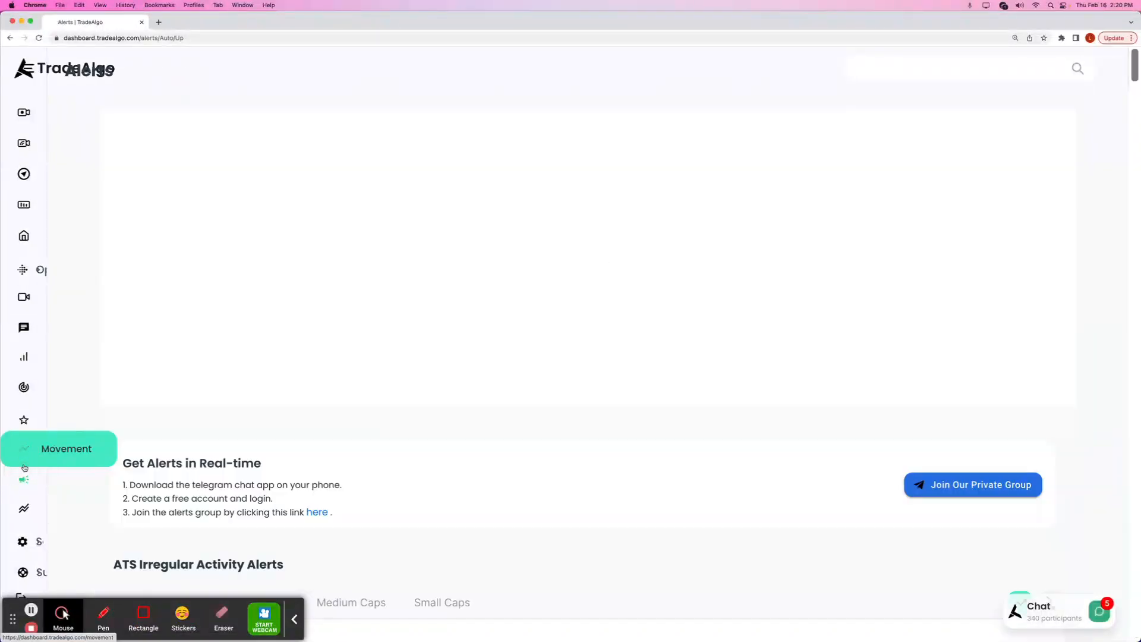
text(est)
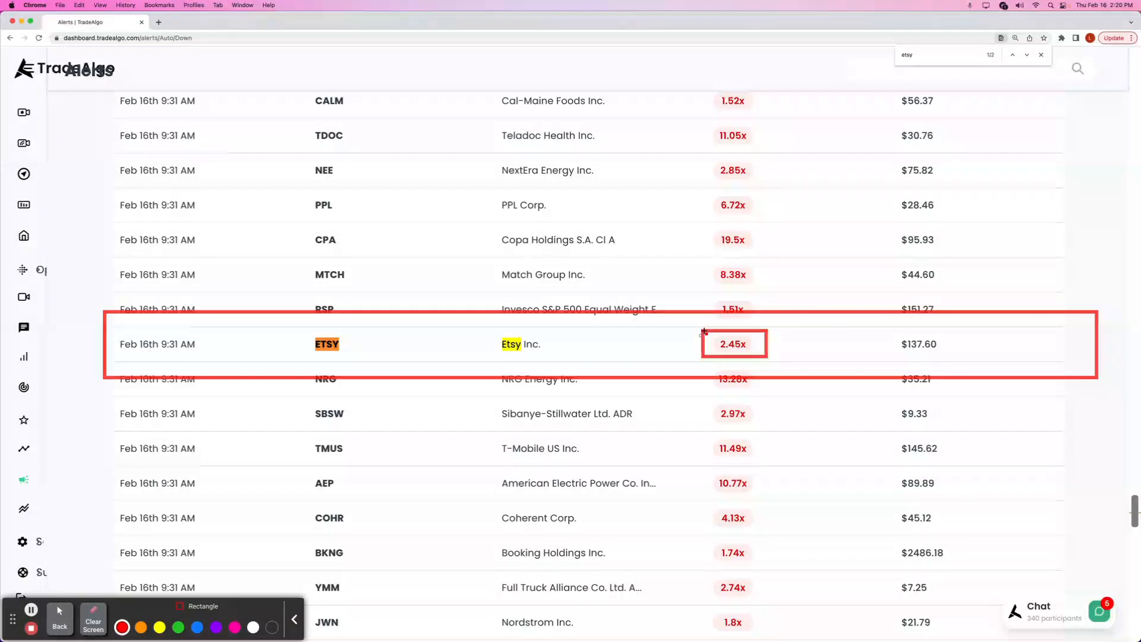
click(60, 617)
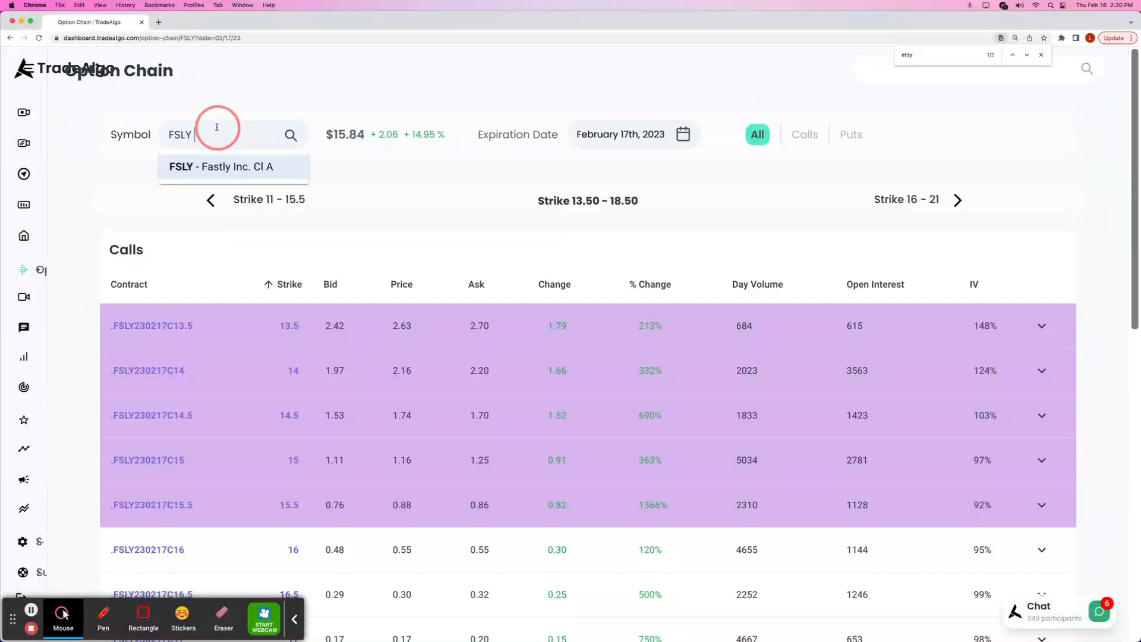
Load the ETSY option chain and chart the 2/17 130 put's 841.31% rise today.
text(etsy)
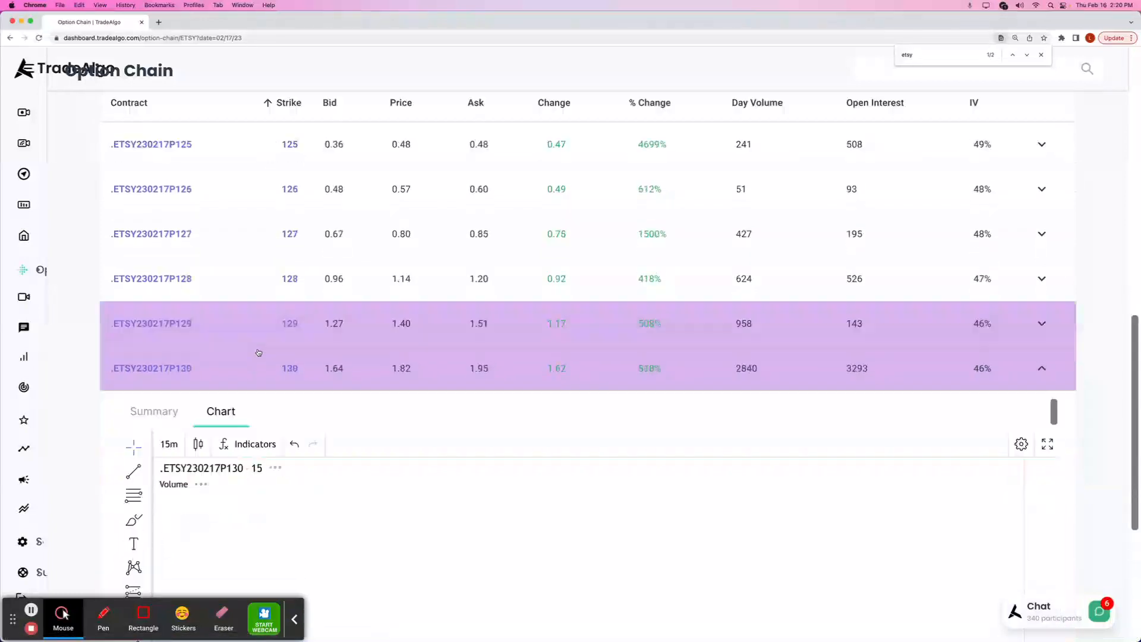
scroll(down, 3)
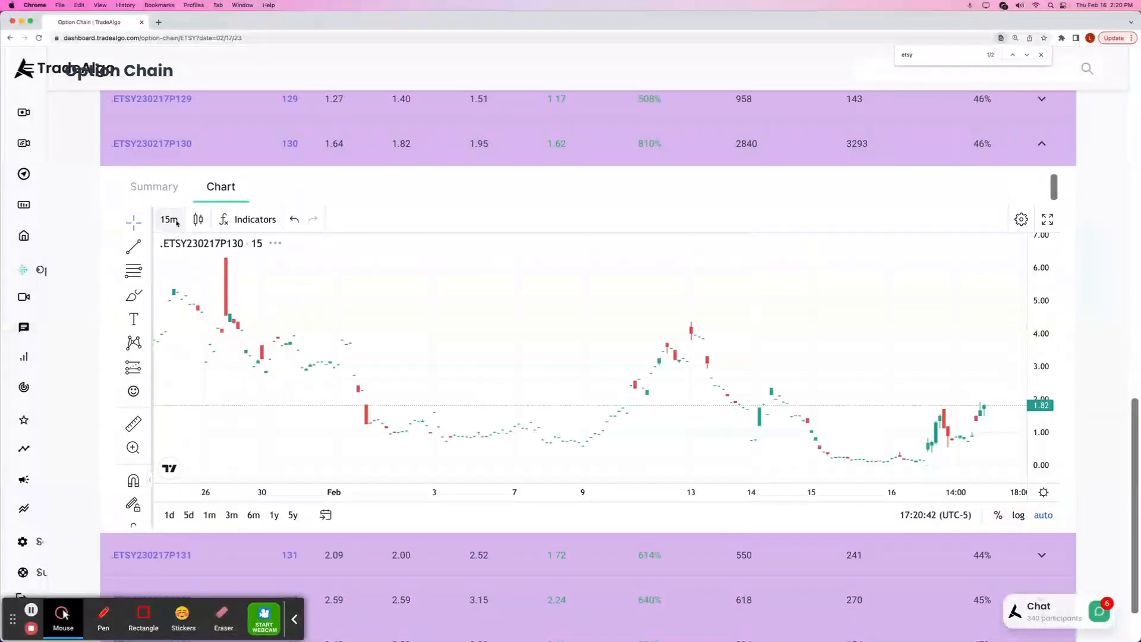
click(325, 514)
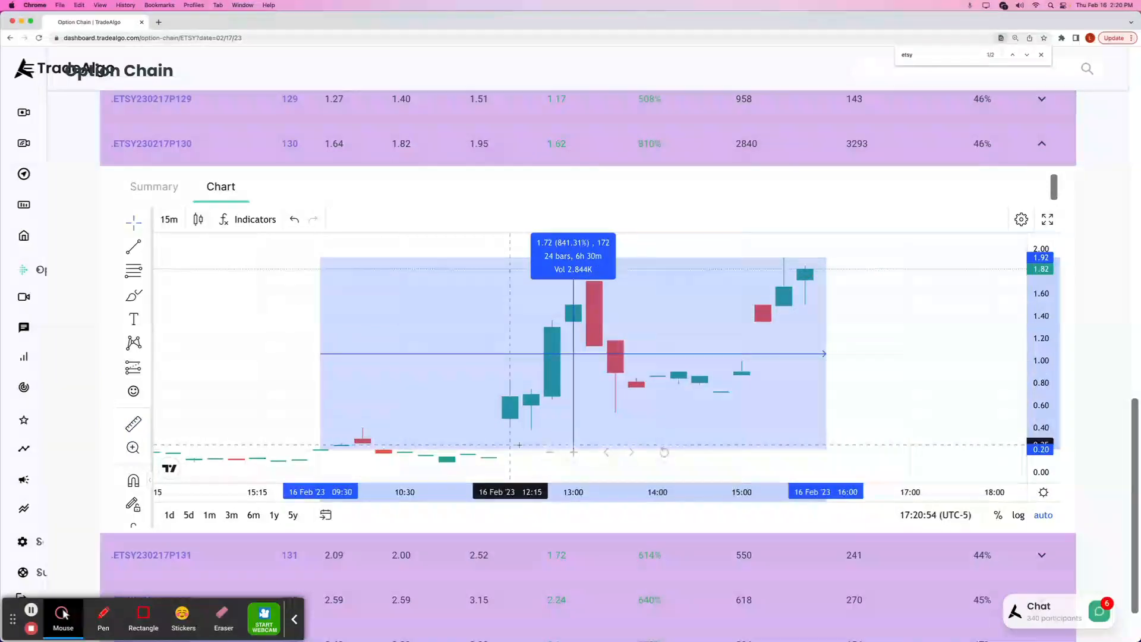
mouse_move(381, 450)
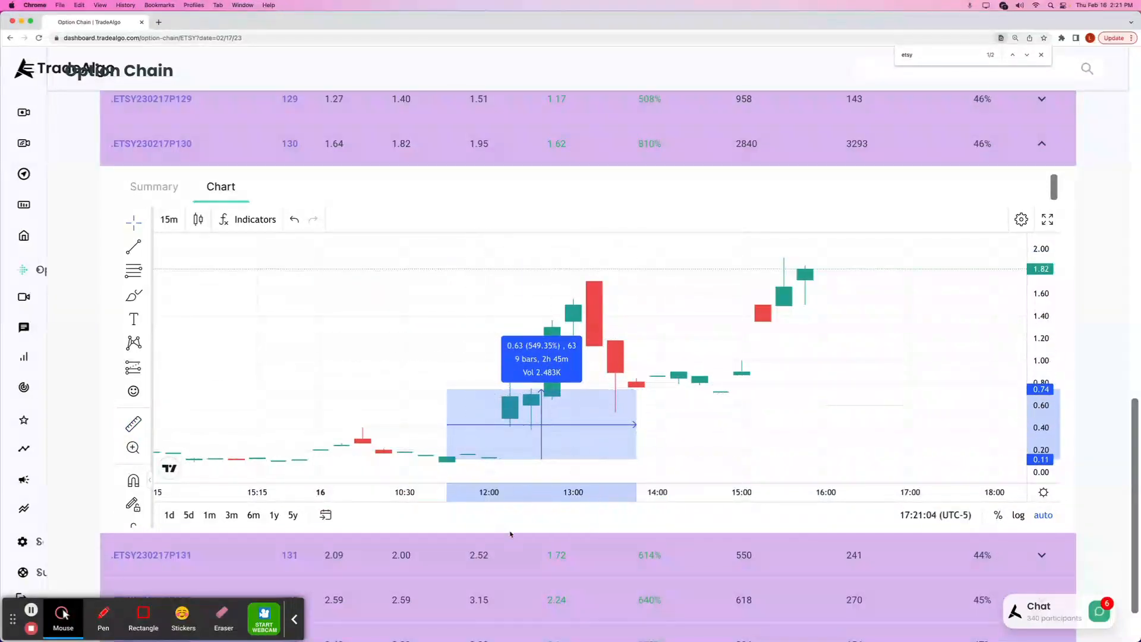
mouse_move(194, 425)
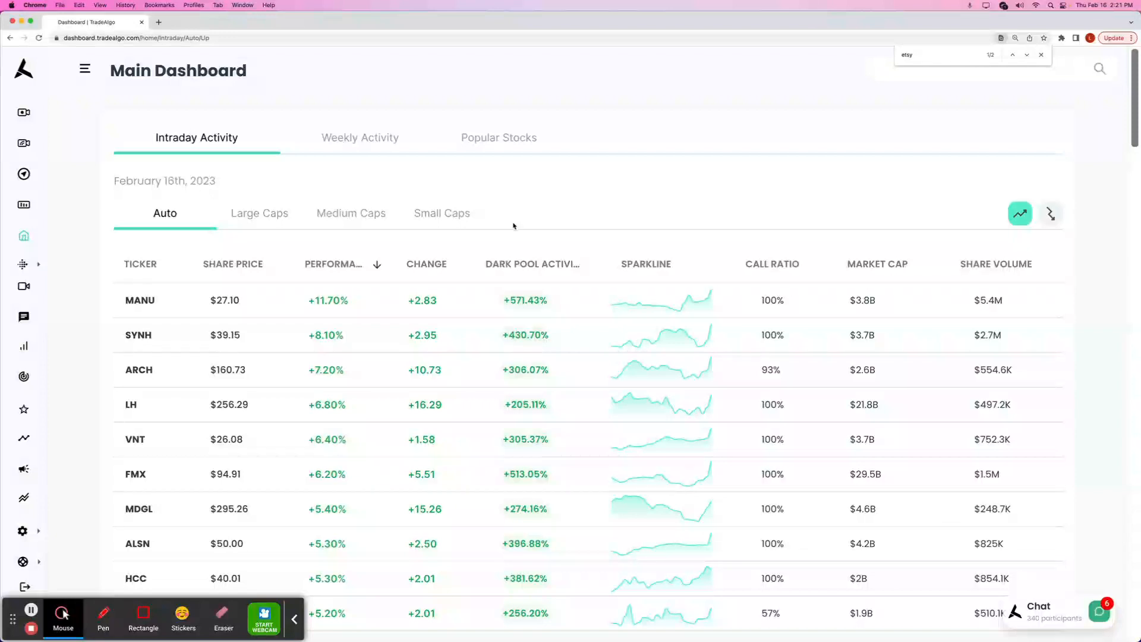
mouse_move(506, 383)
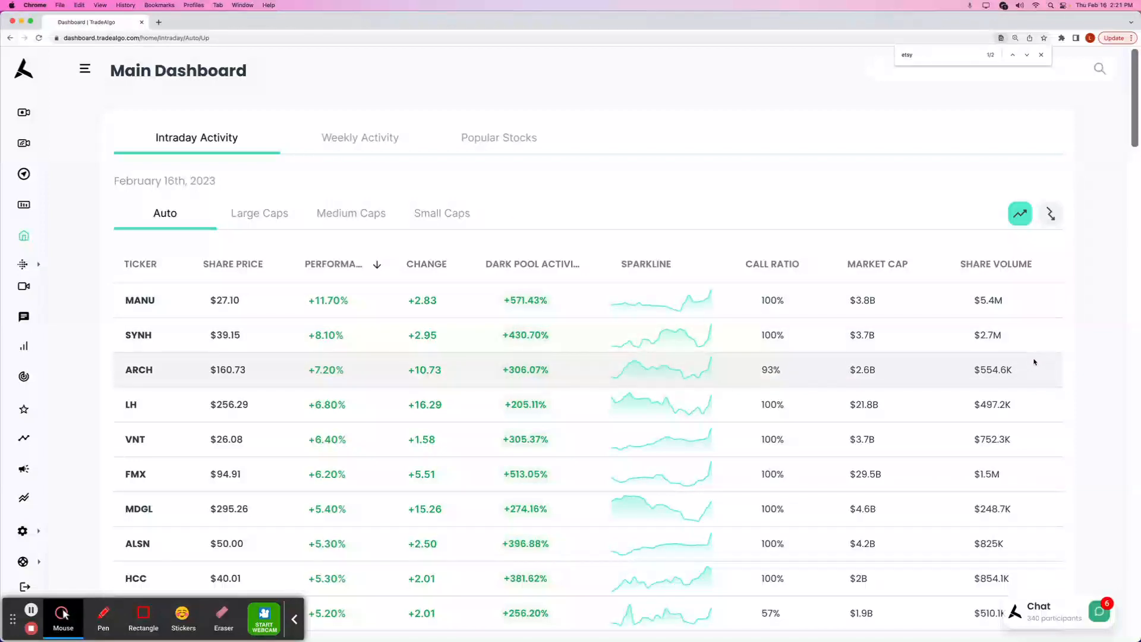
mouse_move(304, 92)
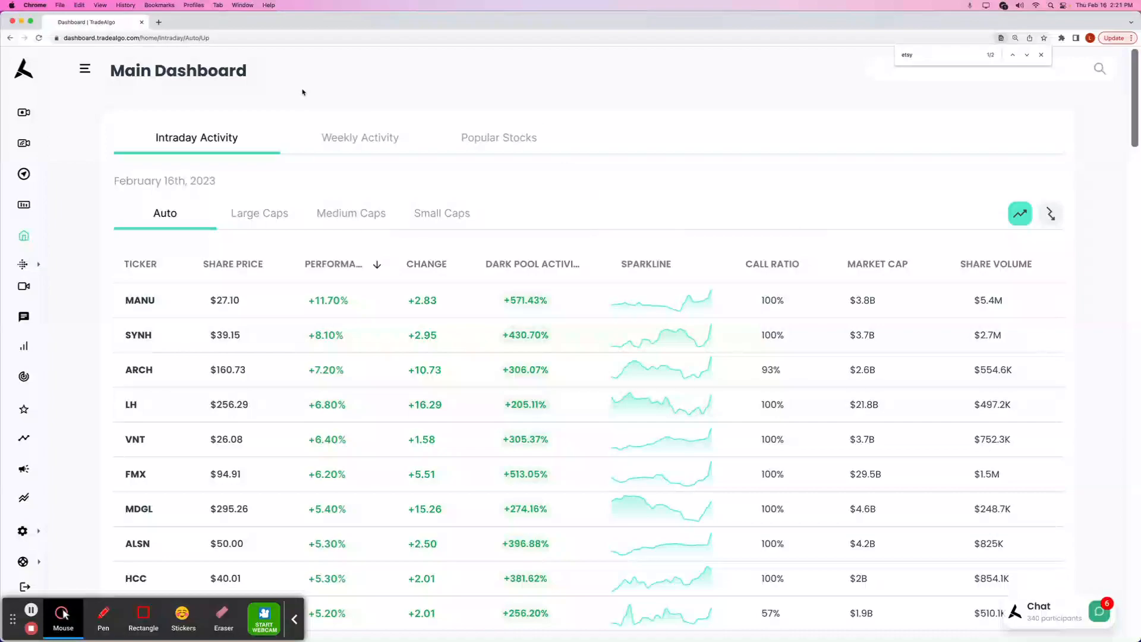